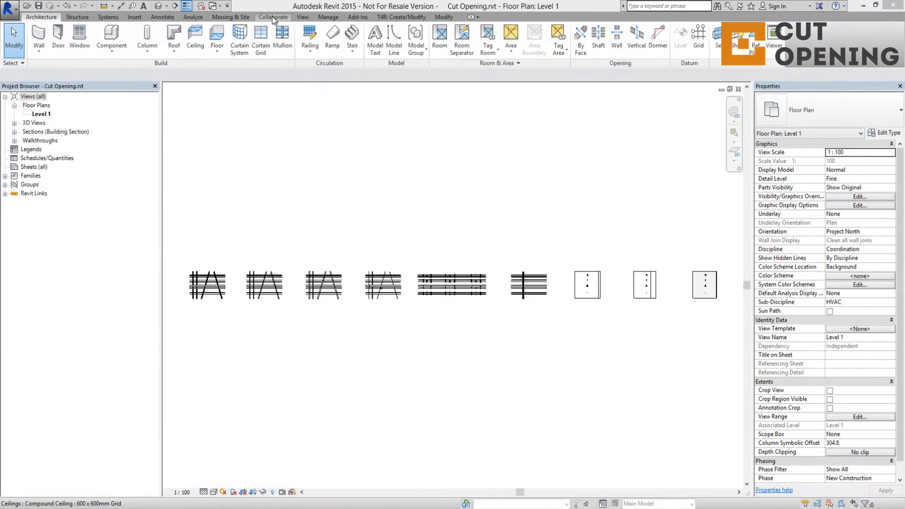
Run an Interference Check from the Collaborate coordination tools.
left_click(272, 17)
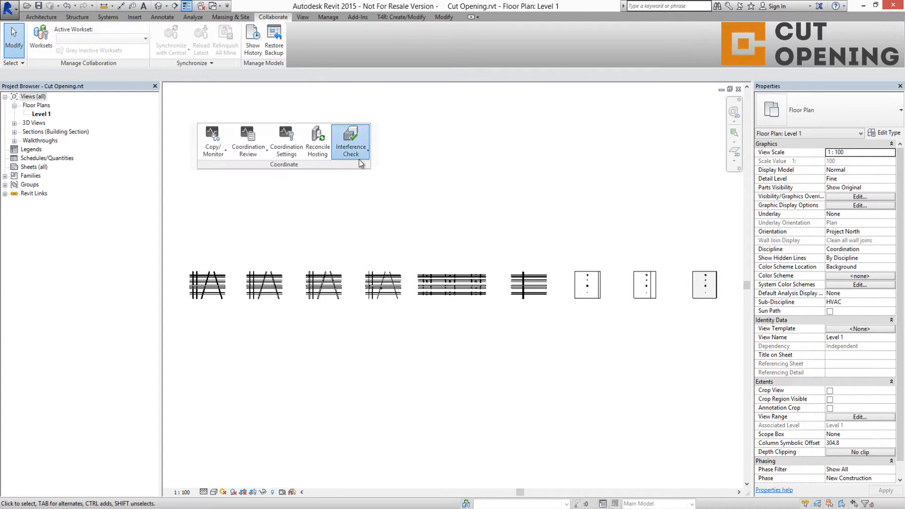
left_click(351, 139)
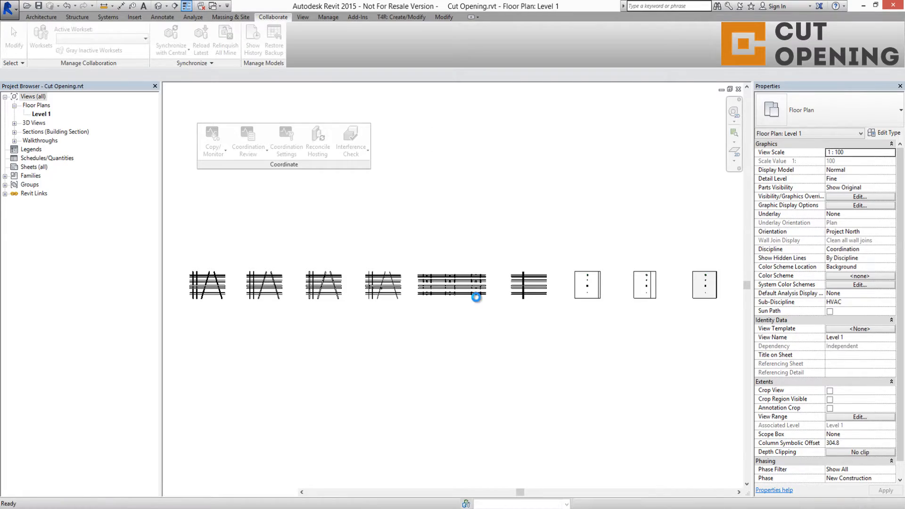
left_click(350, 138)
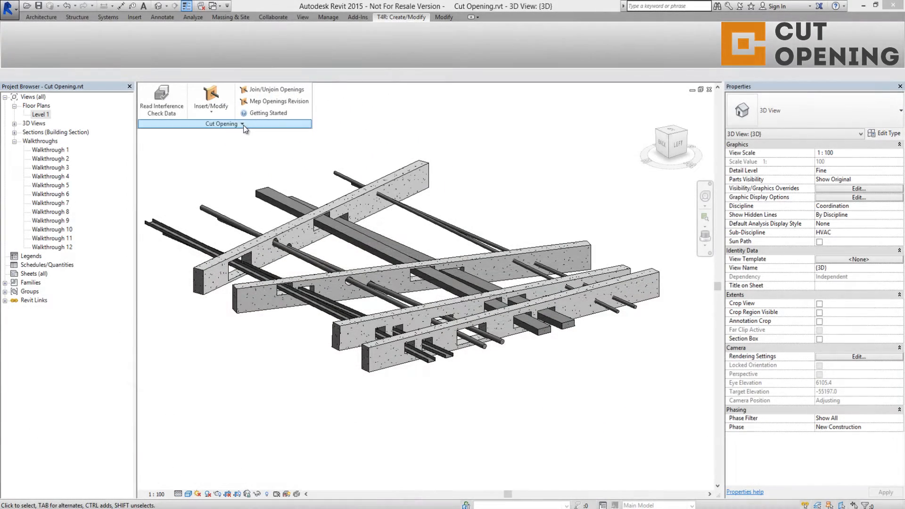
Bring up the Cut Opening add-in's Mep Openings Configuration from the expanded panel.
left_click(223, 123)
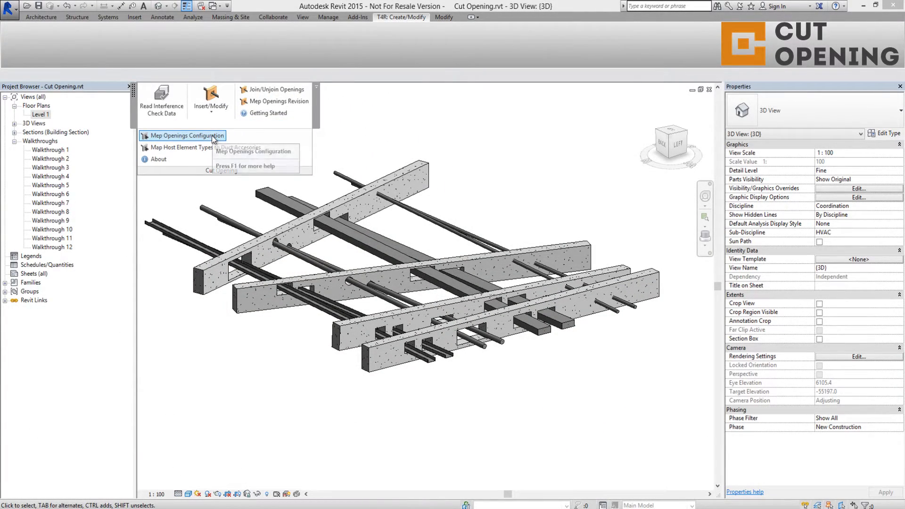
left_click(182, 136)
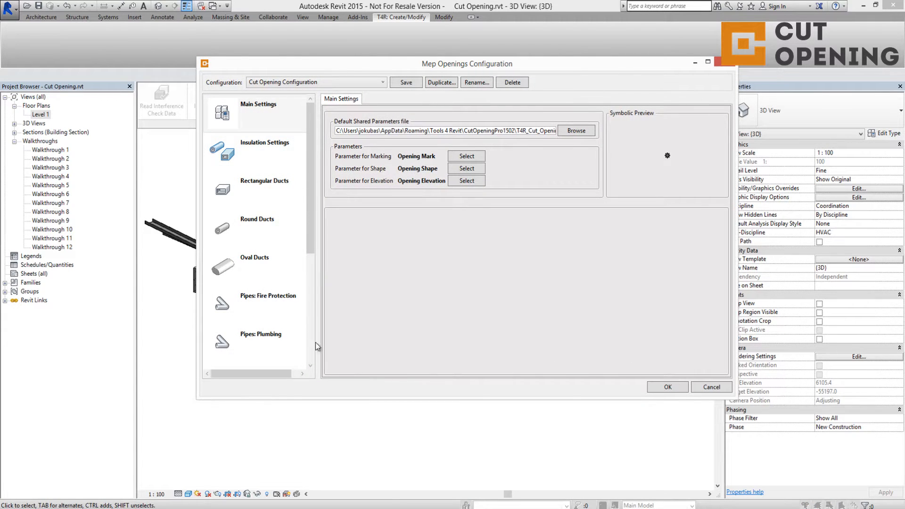
Review the cut-offset settings for Oval, Round and Rectangular Ducts.
scroll("down", 3)
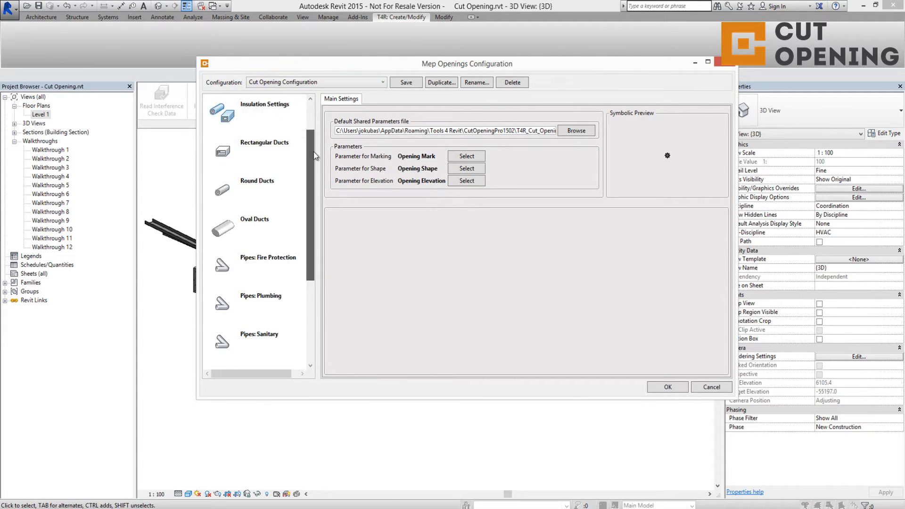
scroll("down", 3)
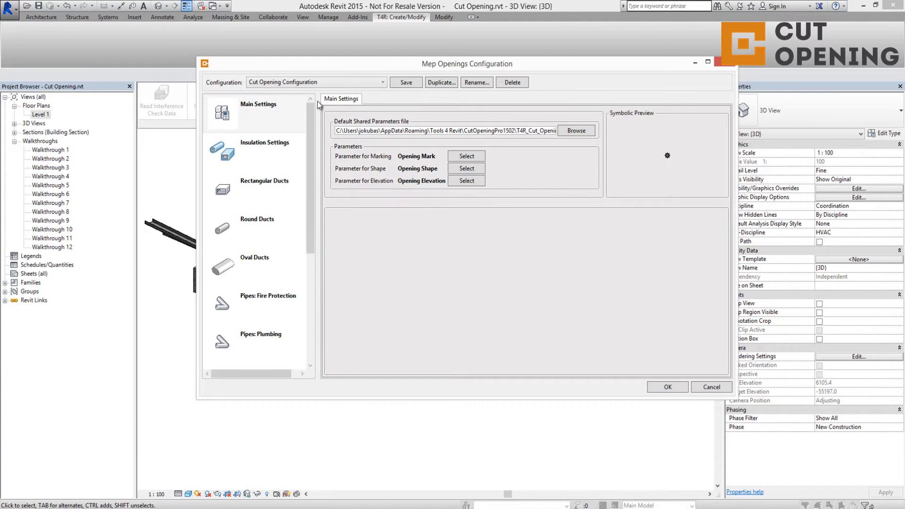
left_click(255, 266)
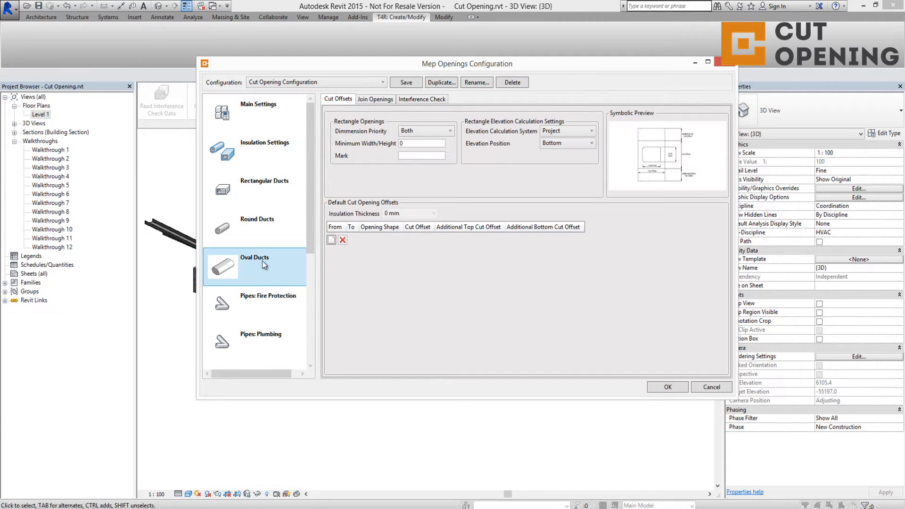
mouse_move(355, 253)
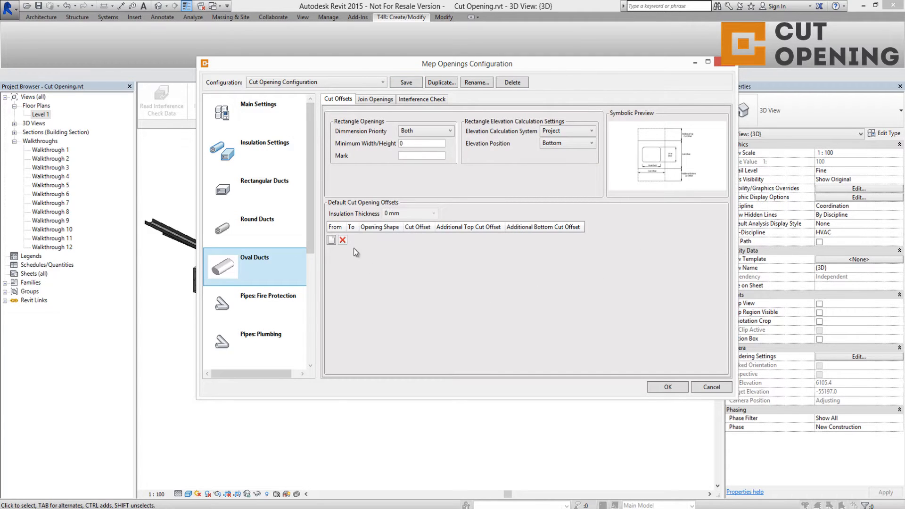
mouse_move(324, 155)
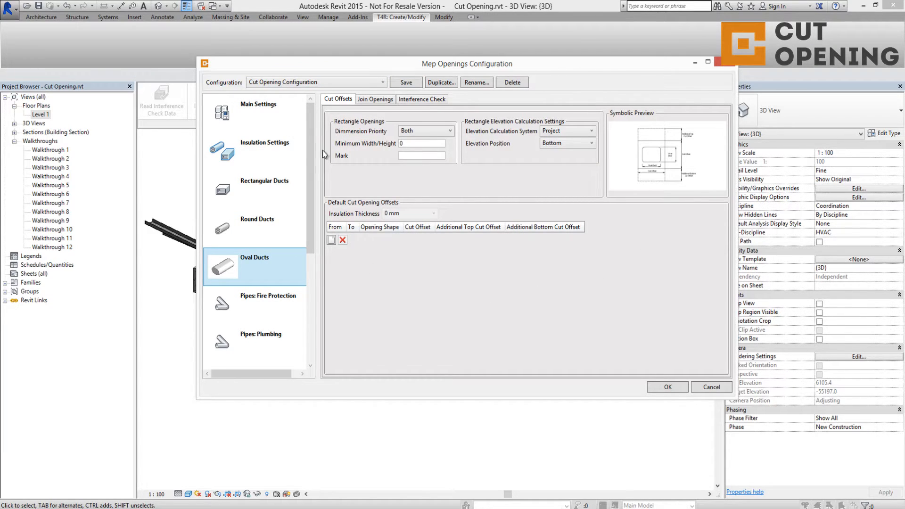
mouse_move(269, 268)
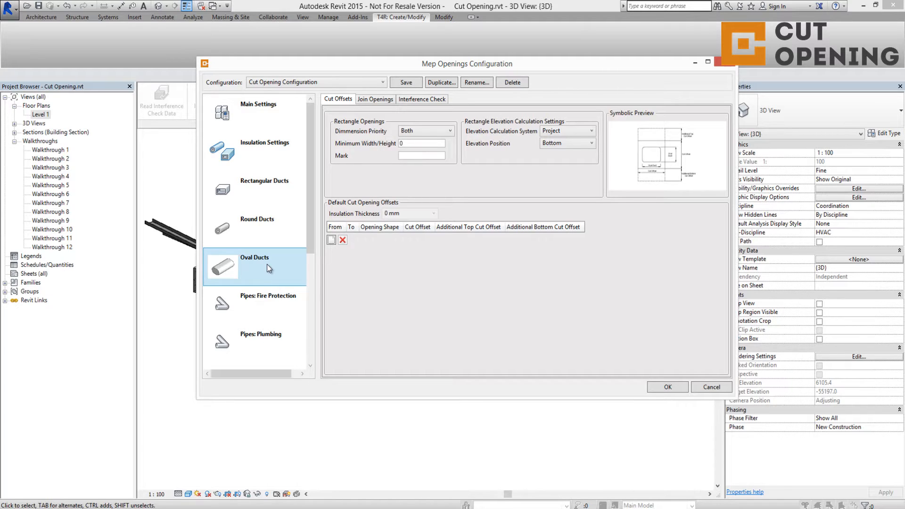
left_click(257, 225)
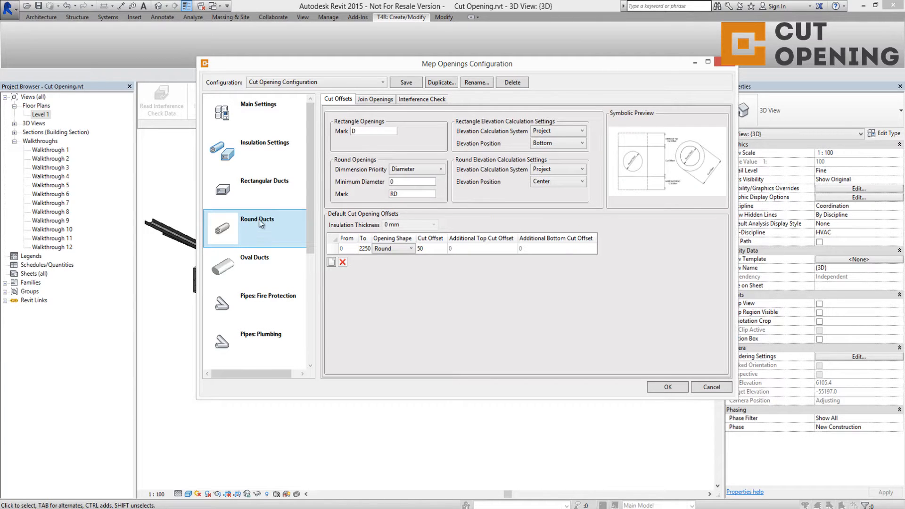
left_click(264, 180)
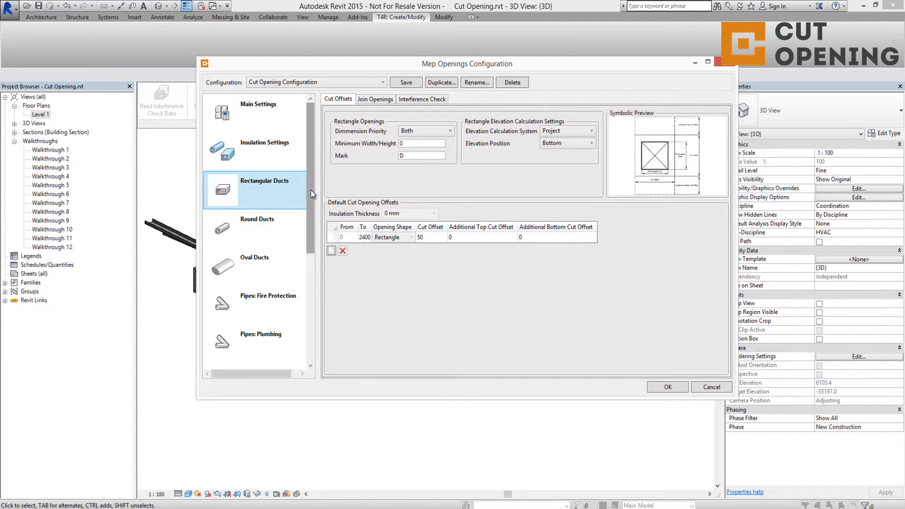
Scroll the category list and select Pipes: Other to show its size-range offset table.
scroll("down", 3)
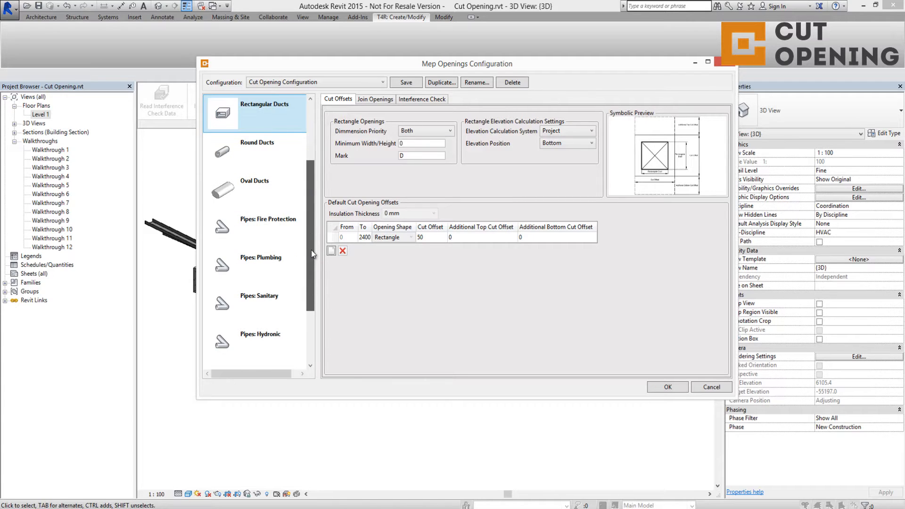
scroll("down", 3)
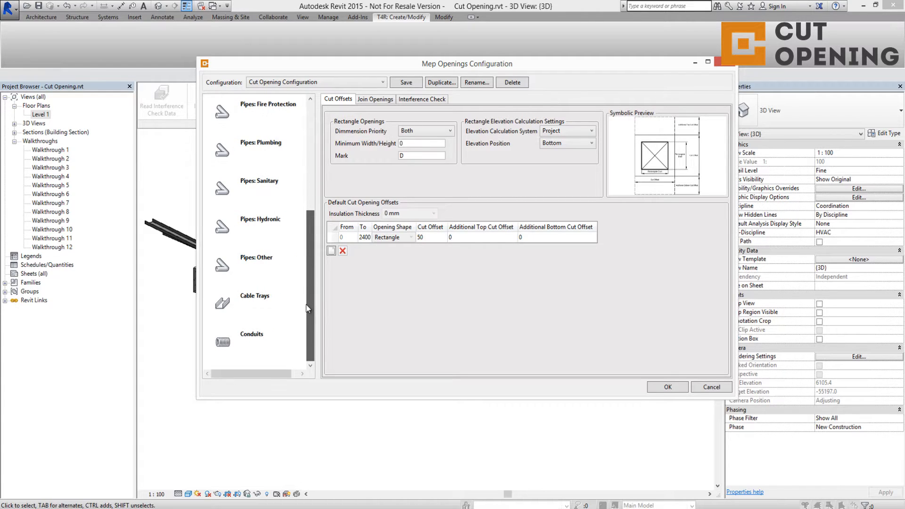
left_click(272, 275)
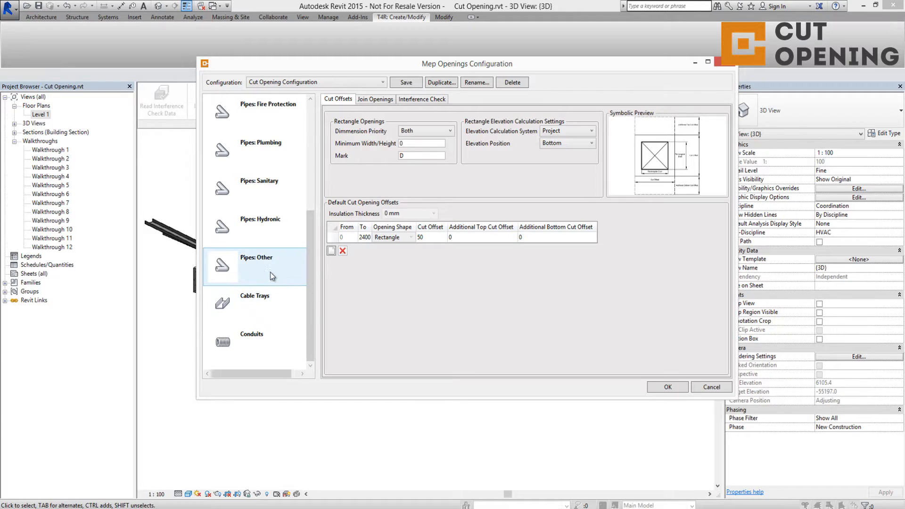
left_click(244, 311)
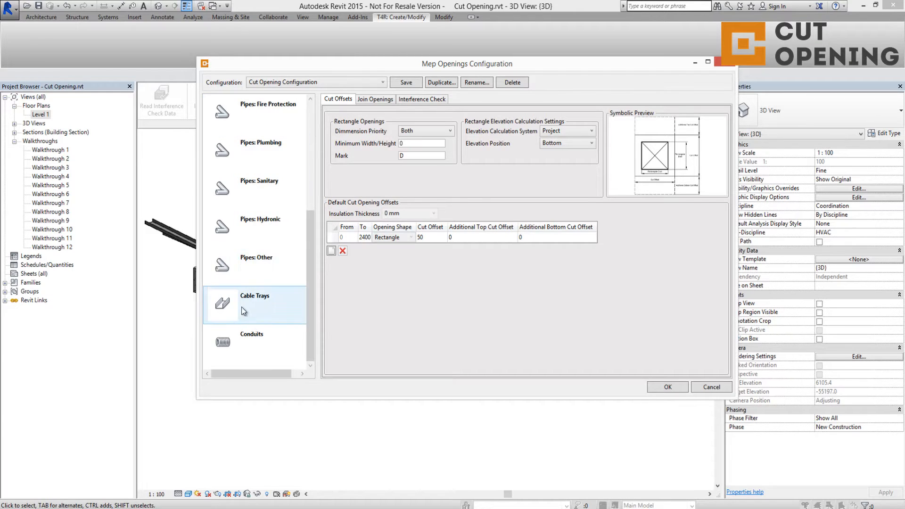
left_click(256, 264)
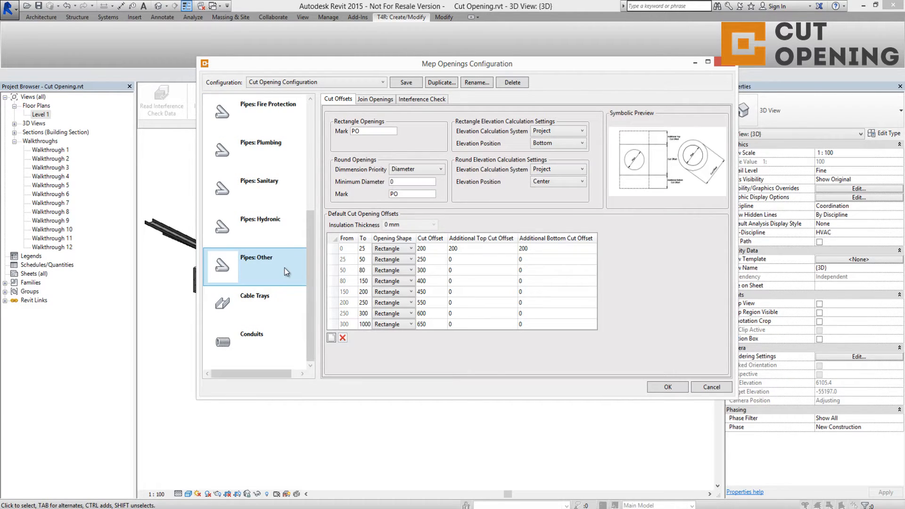
mouse_move(538, 108)
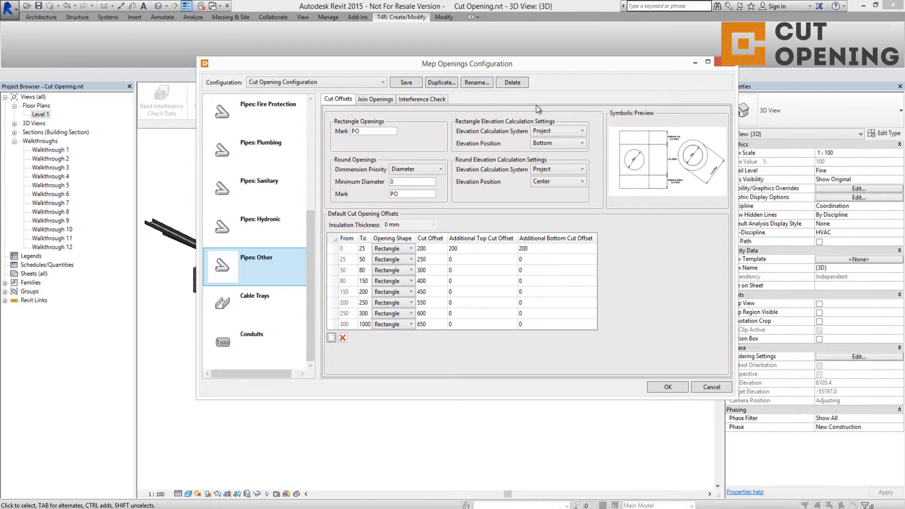
mouse_move(476, 361)
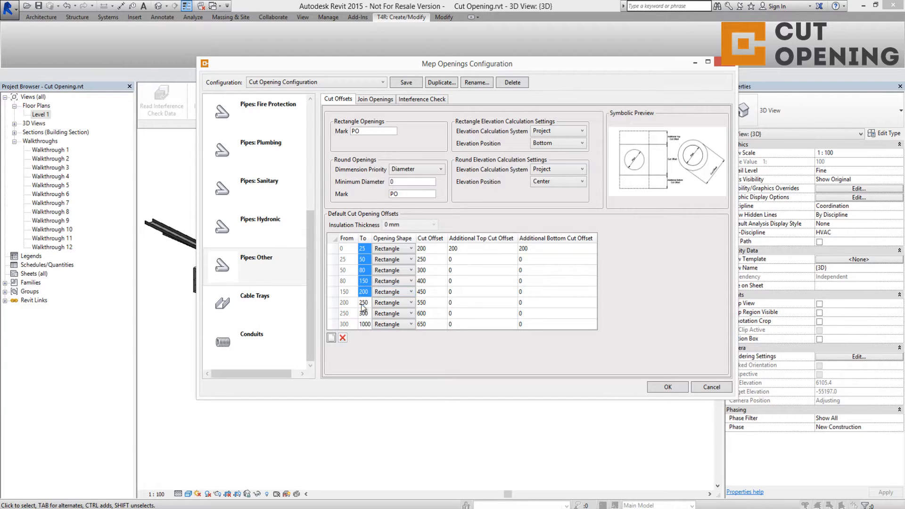
Set Pipes: Other offsets to 300 top and bottom for the smallest range and 100 top for the next.
left_click(364, 249)
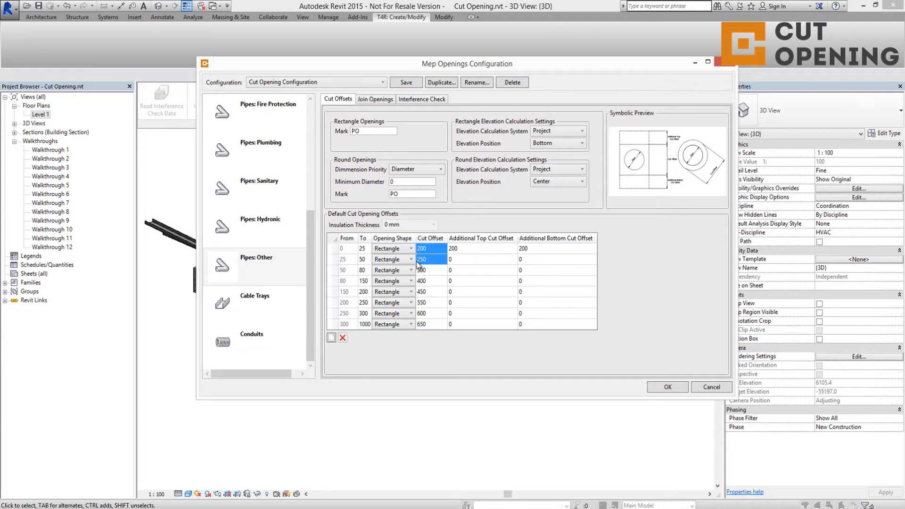
left_click(481, 249)
type("300")
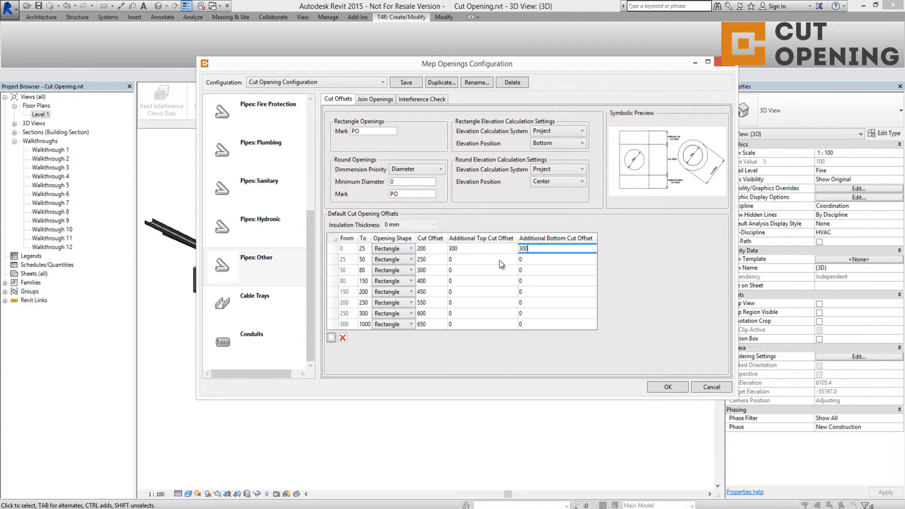
left_click(481, 270)
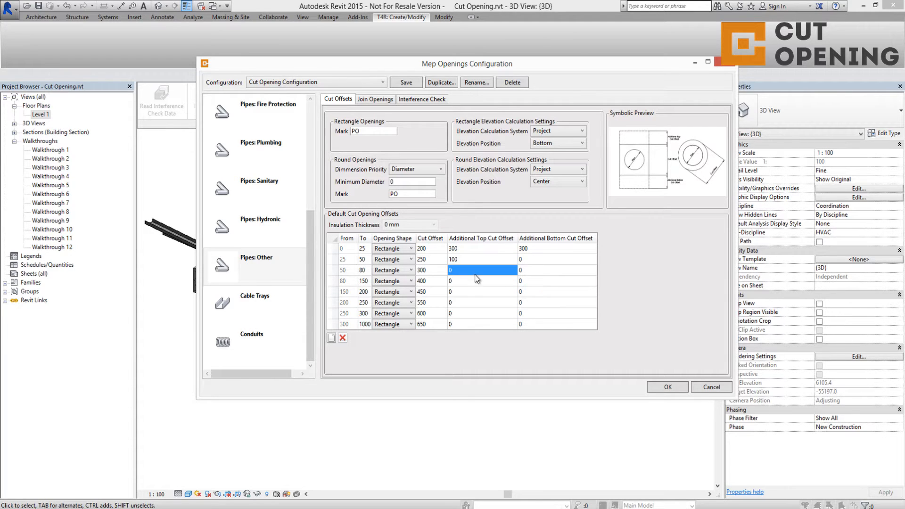
left_click(411, 259)
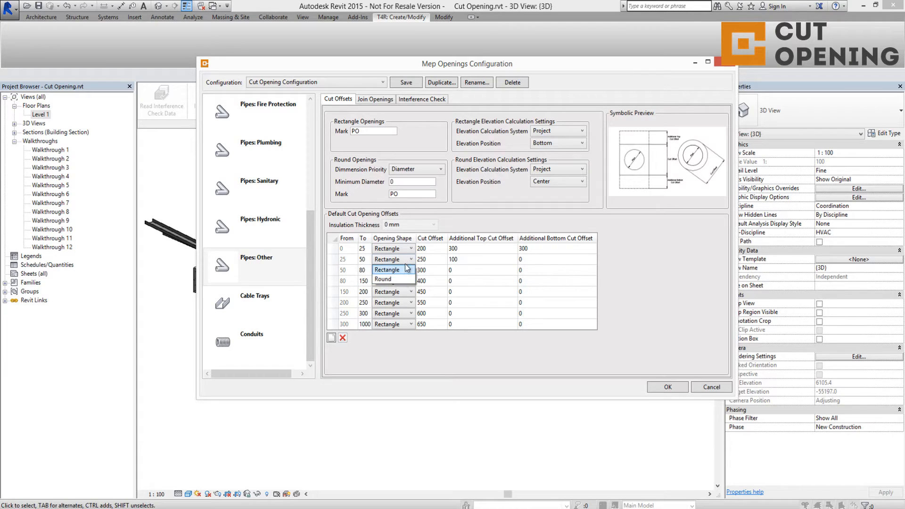
On Join Openings, check the PO marks and keep Diameter as the dimension priority.
left_click(375, 99)
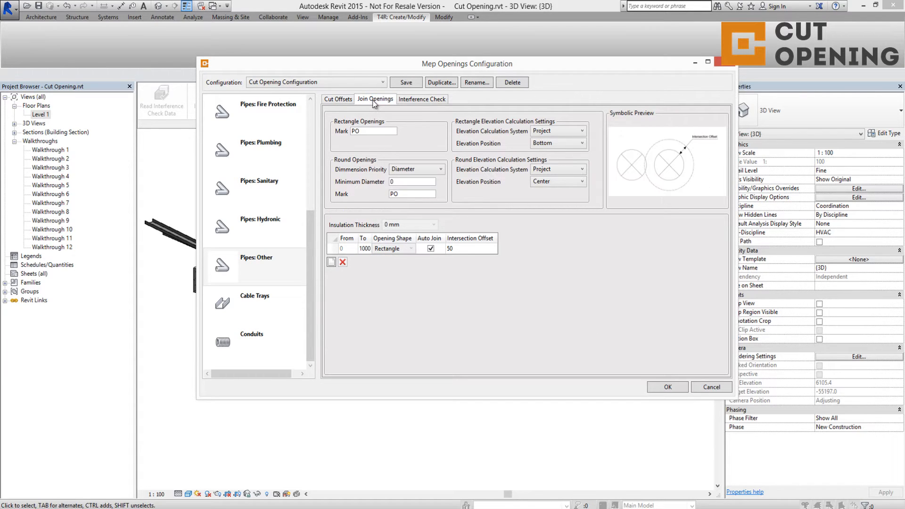
mouse_move(335, 210)
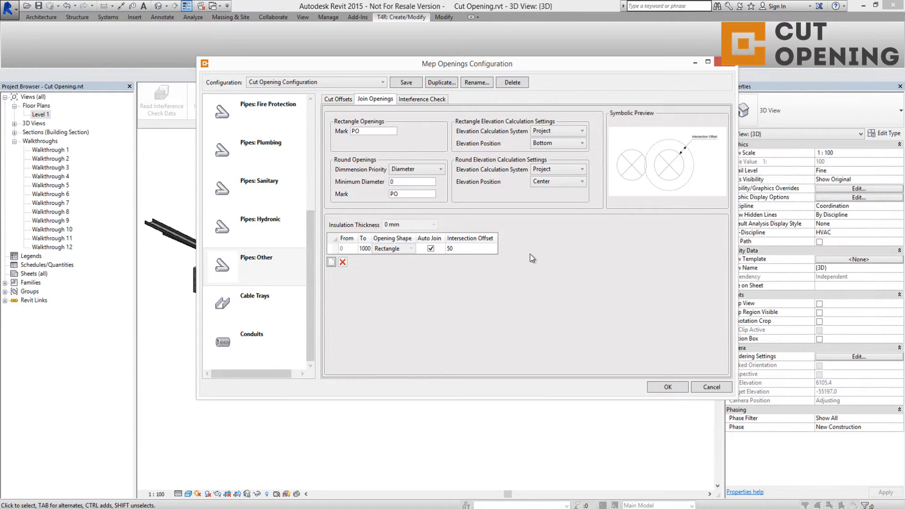
mouse_move(442, 152)
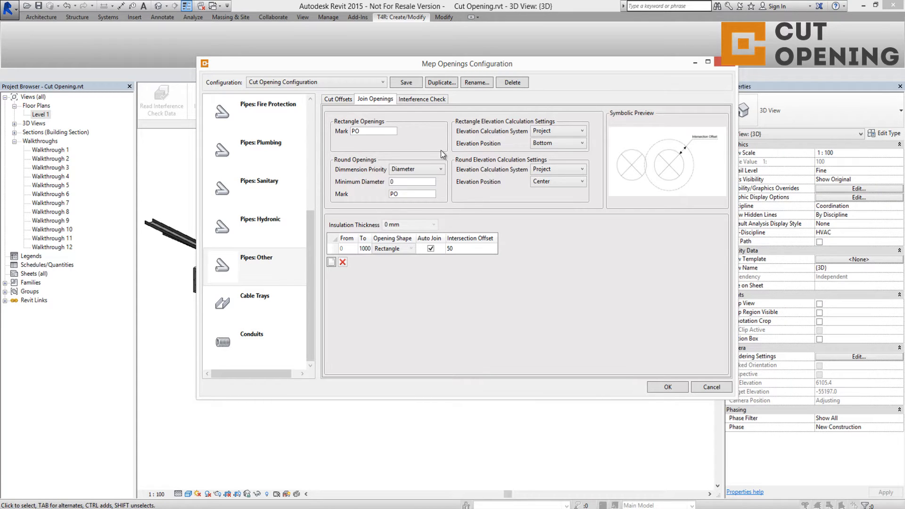
left_click(373, 130)
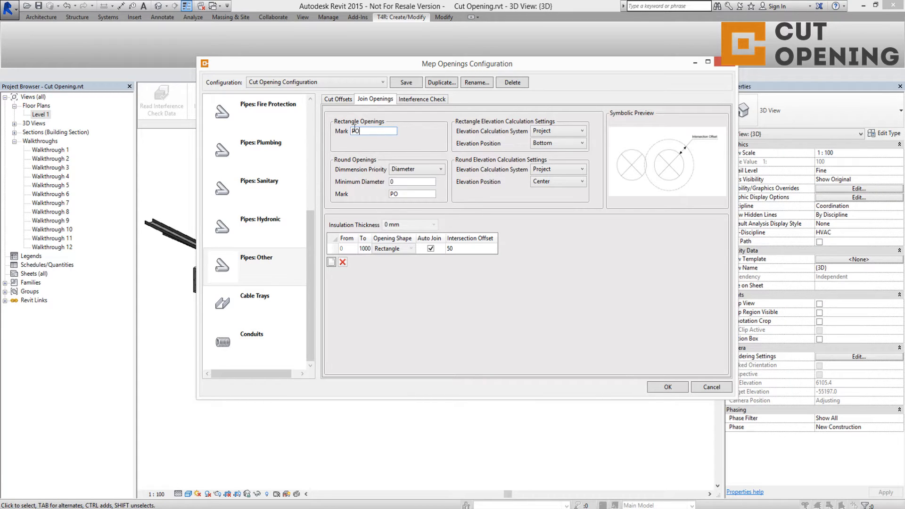
left_click(412, 194)
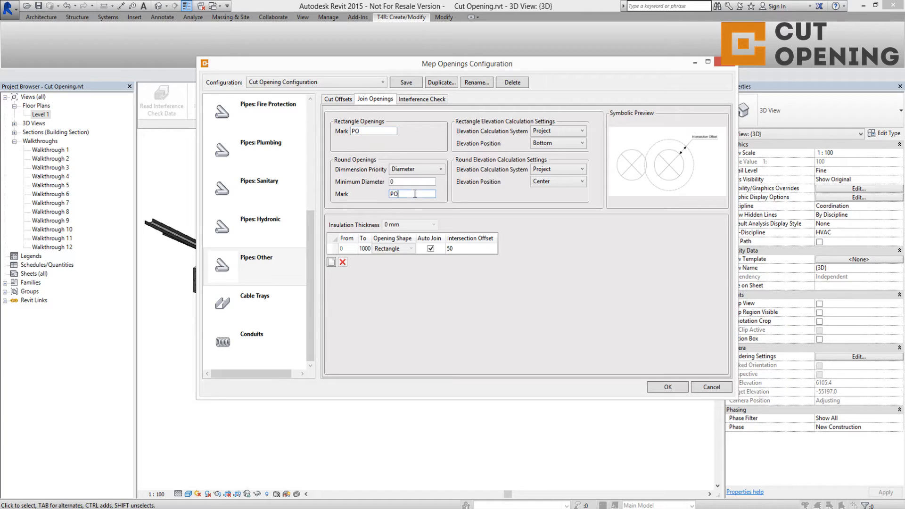
left_click(441, 169)
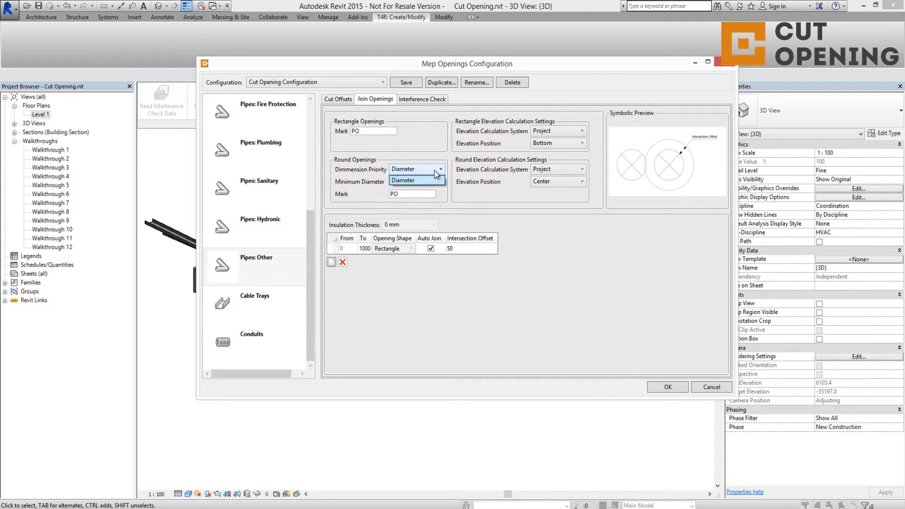
left_click(417, 180)
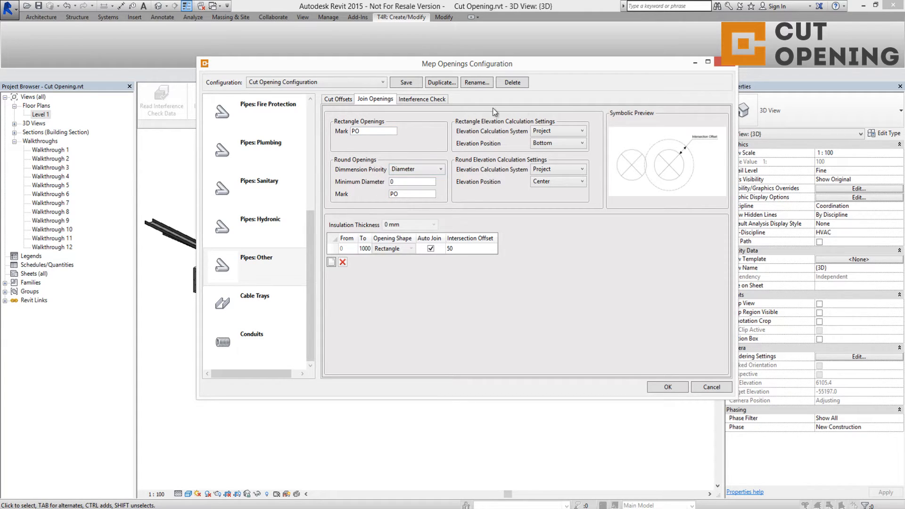
Keep Project as the rectangular elevation calculation system and confirm the configuration.
left_click(581, 130)
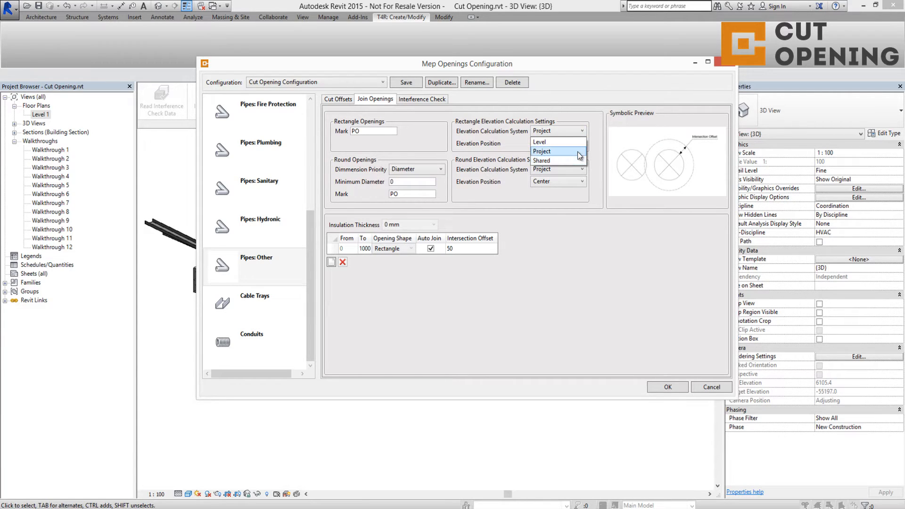
left_click(543, 150)
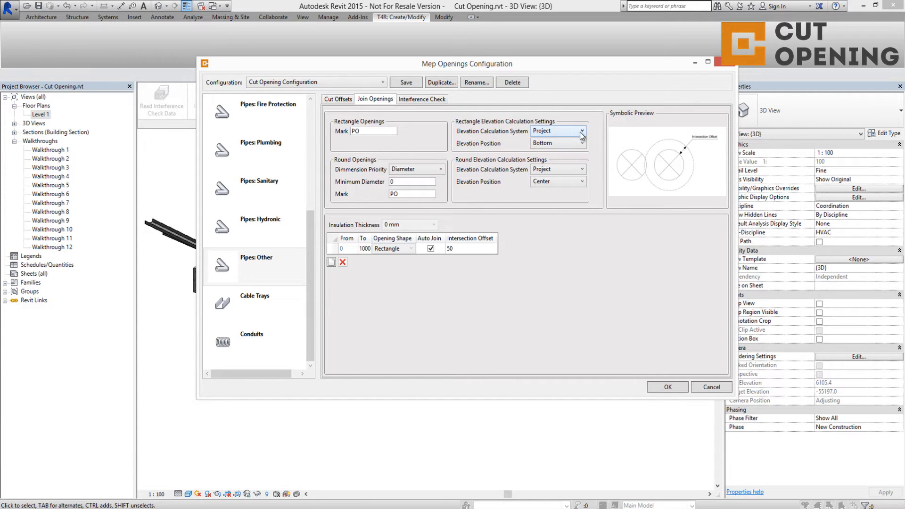
left_click(667, 387)
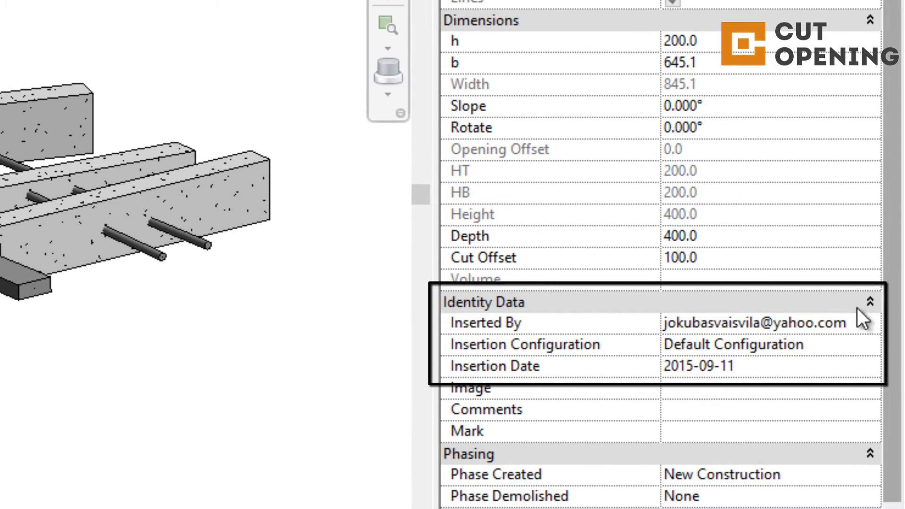
mouse_move(683, 417)
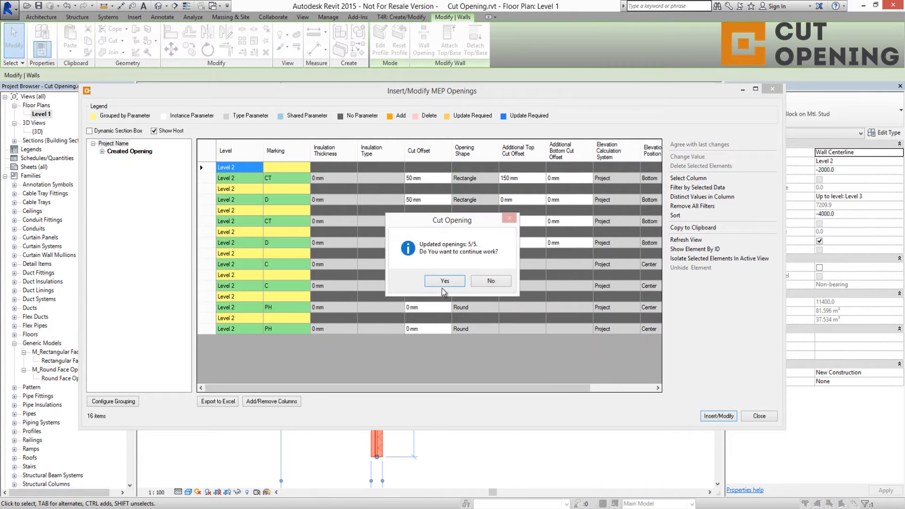
Accept the 'Updated openings: 5/5' message and continue working.
left_click(445, 280)
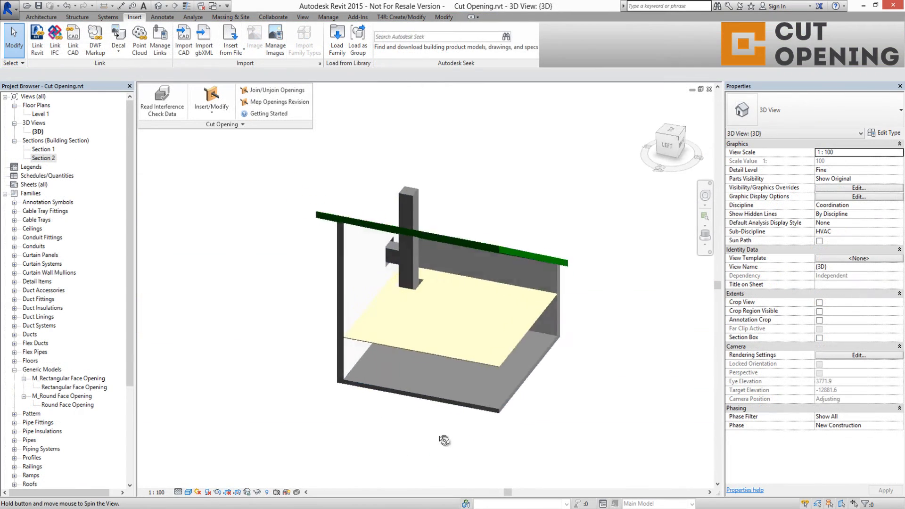
Insert/Update Fire Dampers, mapping all host types to the balancing damper family for rectangular ducts, and confirm.
left_click_drag(444, 441, 662, 318)
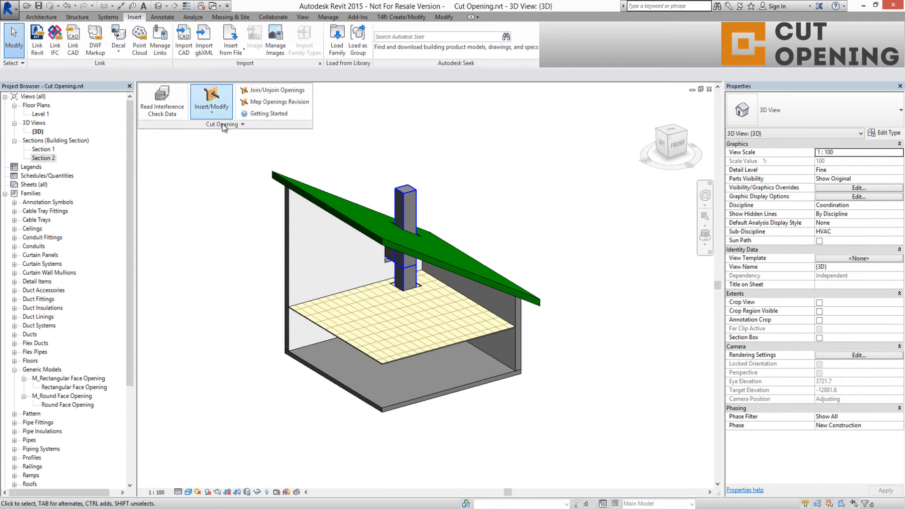
left_click(243, 124)
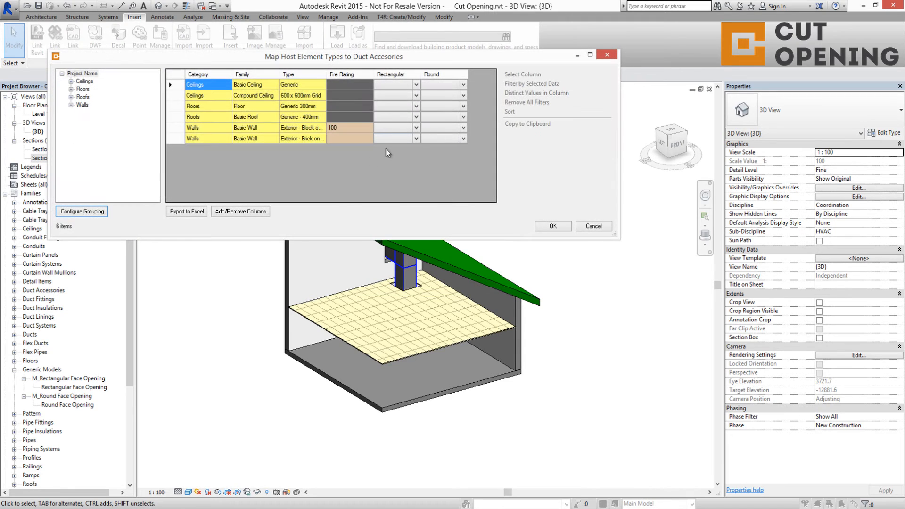
left_click(392, 85)
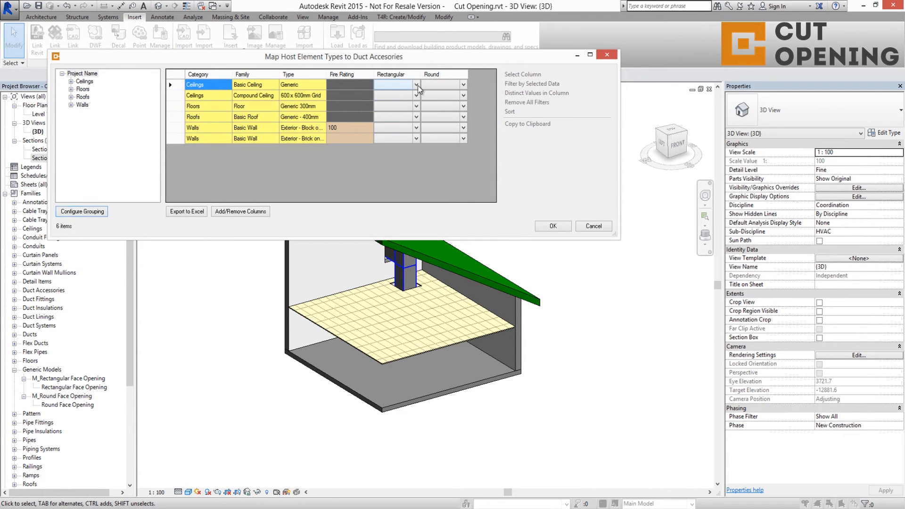
left_click(415, 85)
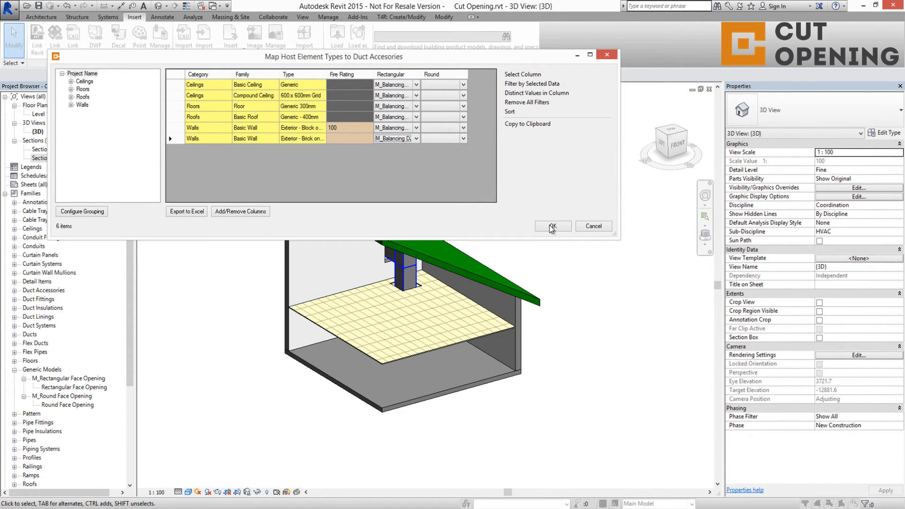
left_click(552, 226)
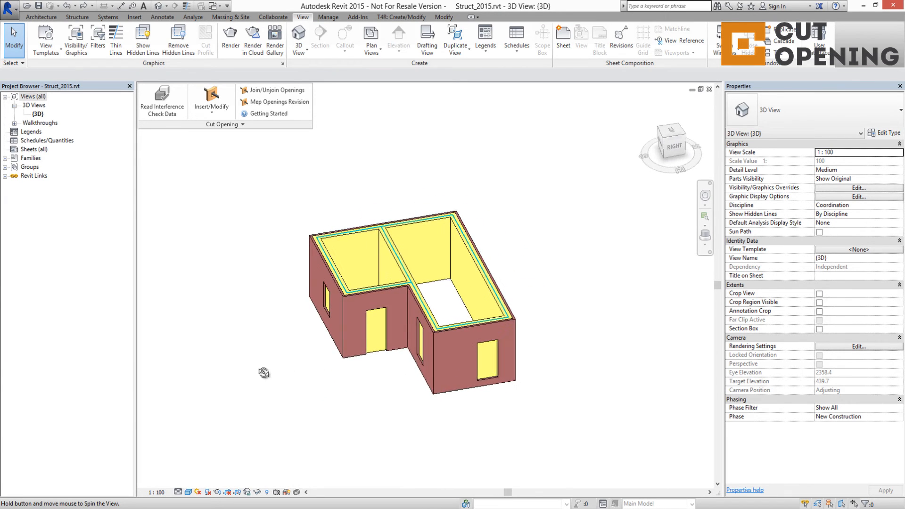
Insert/Update Structural Openings with the chosen window and door opening types, confirming the seven inserted openings.
left_click(212, 99)
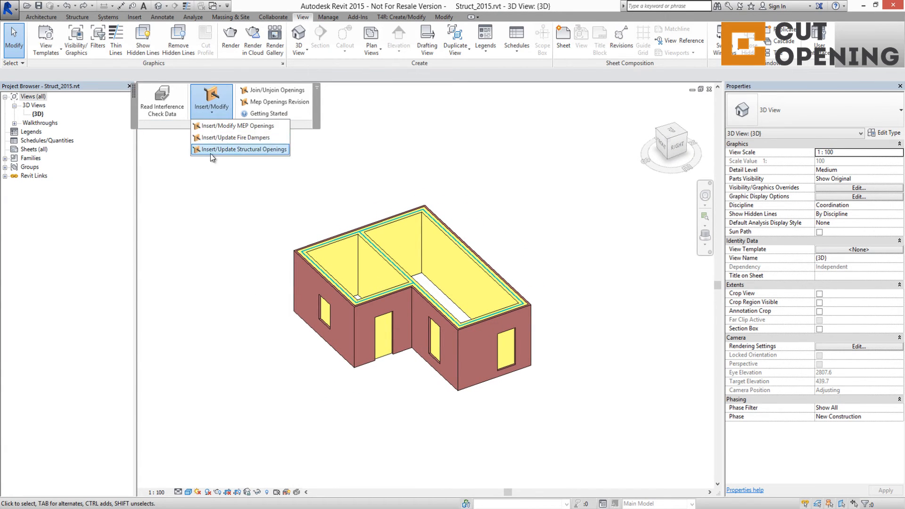
left_click(242, 149)
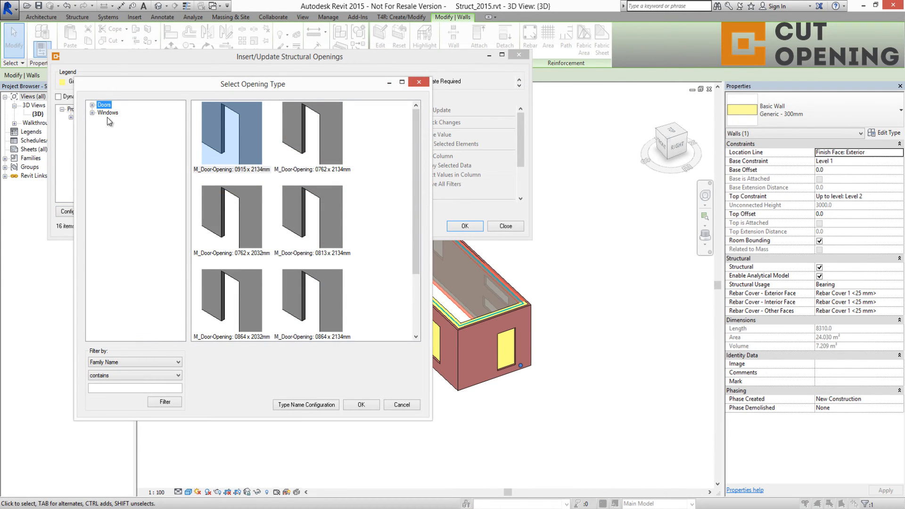
left_click(306, 405)
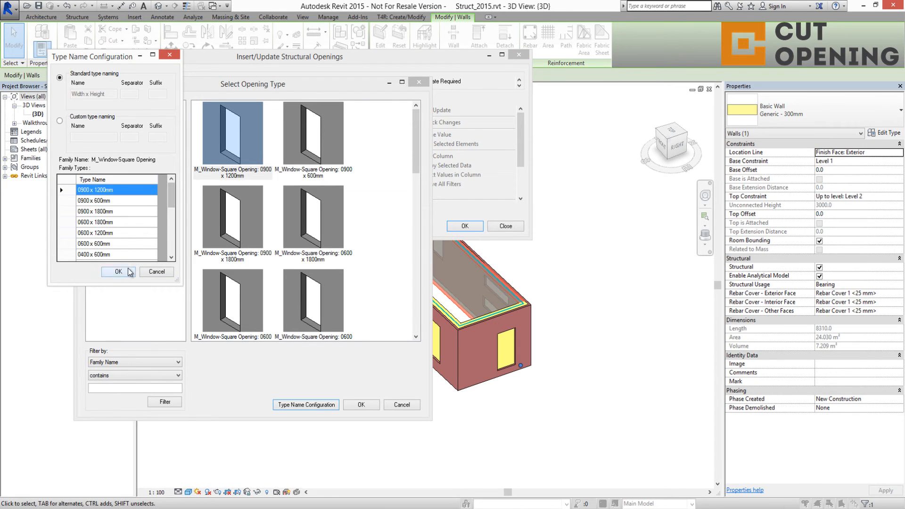
left_click(117, 271)
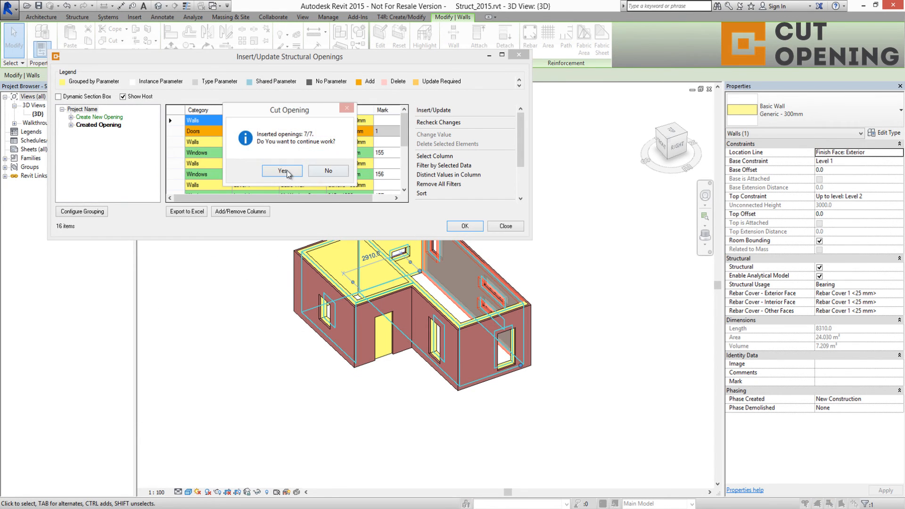
left_click(283, 171)
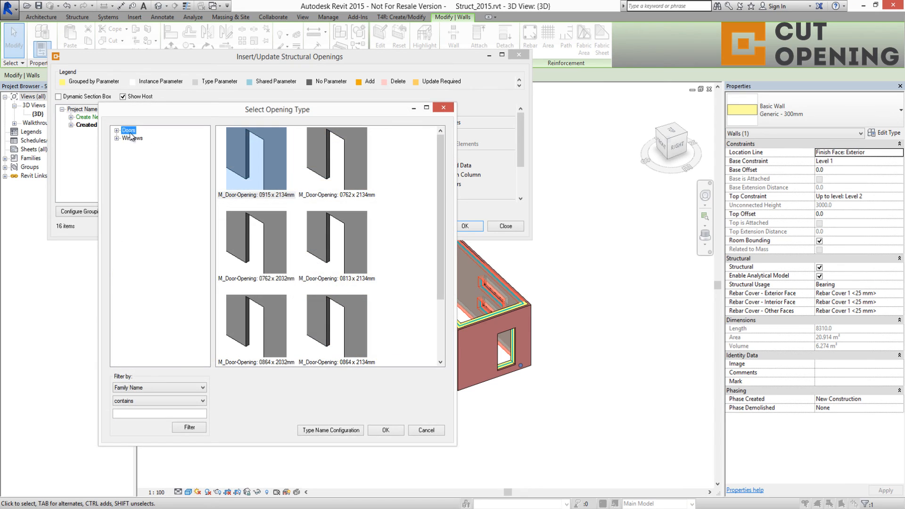
left_click(386, 430)
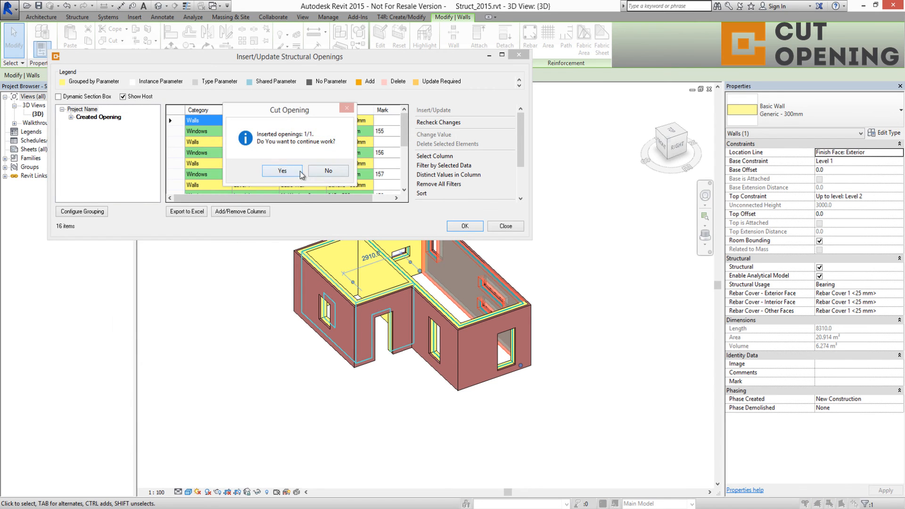